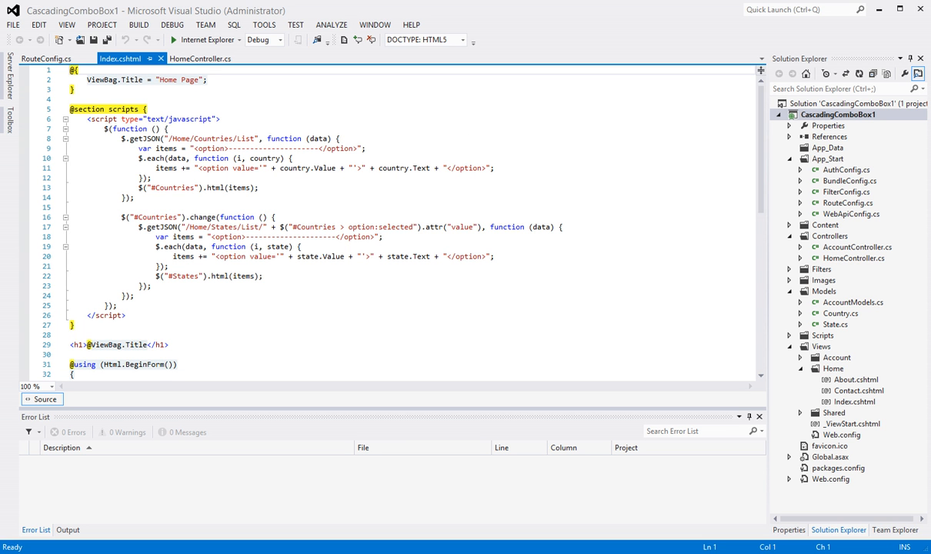
mouse_move(353, 4)
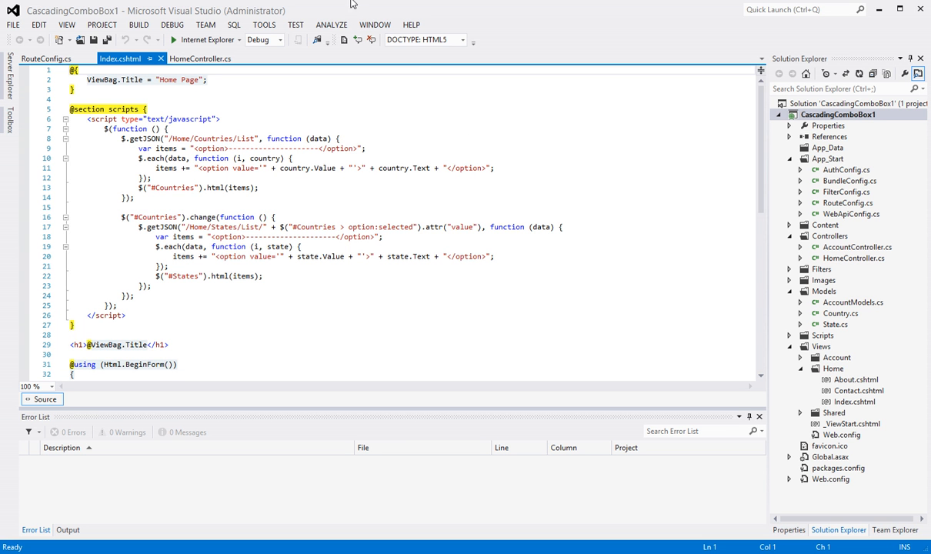
mouse_move(352, 9)
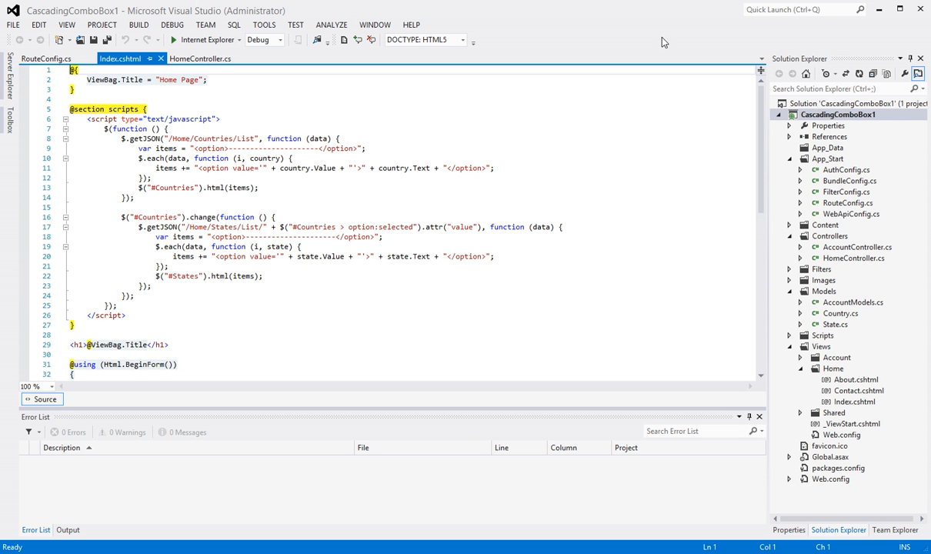
mouse_move(378, 151)
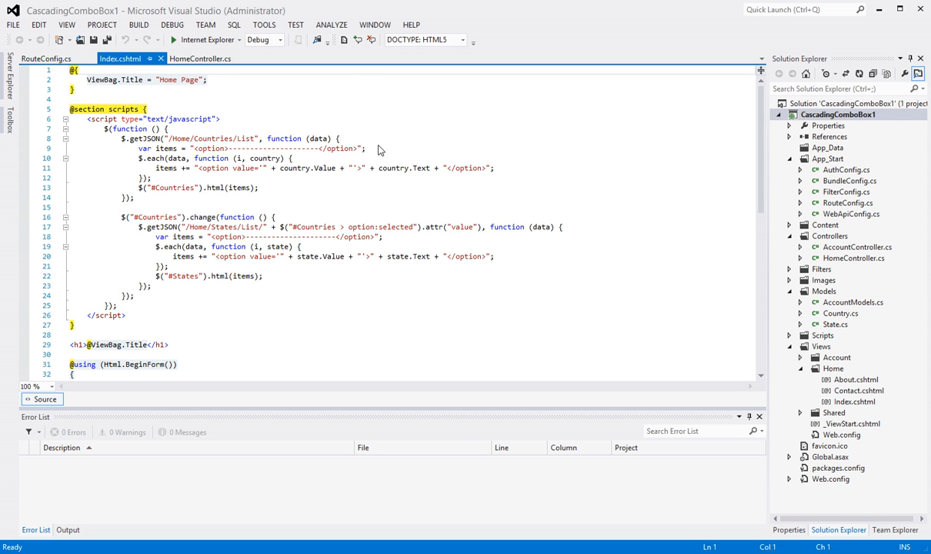
mouse_move(276, 32)
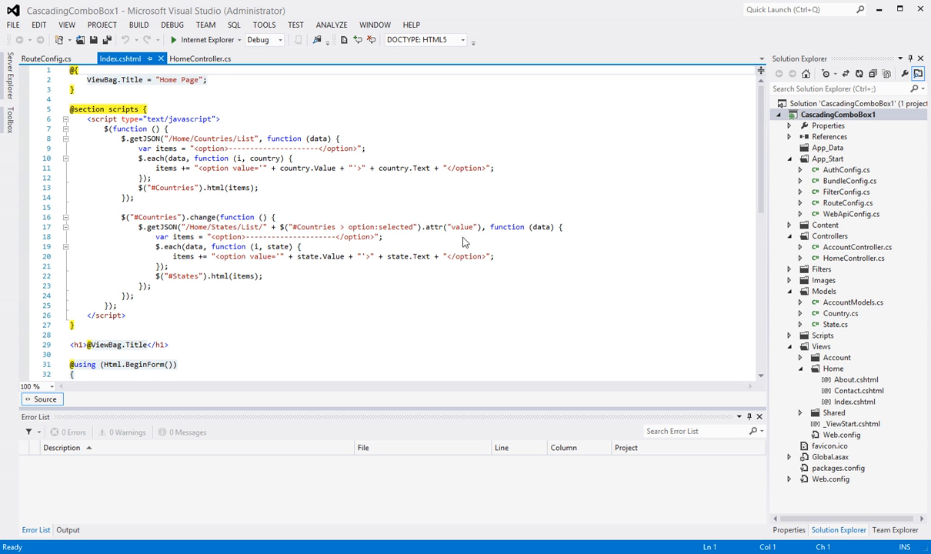
mouse_move(474, 95)
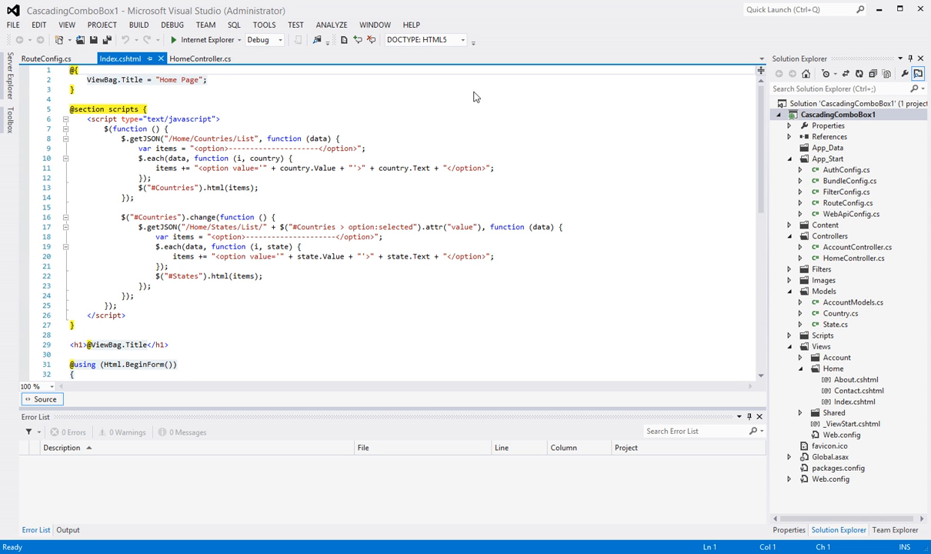
mouse_move(265, 25)
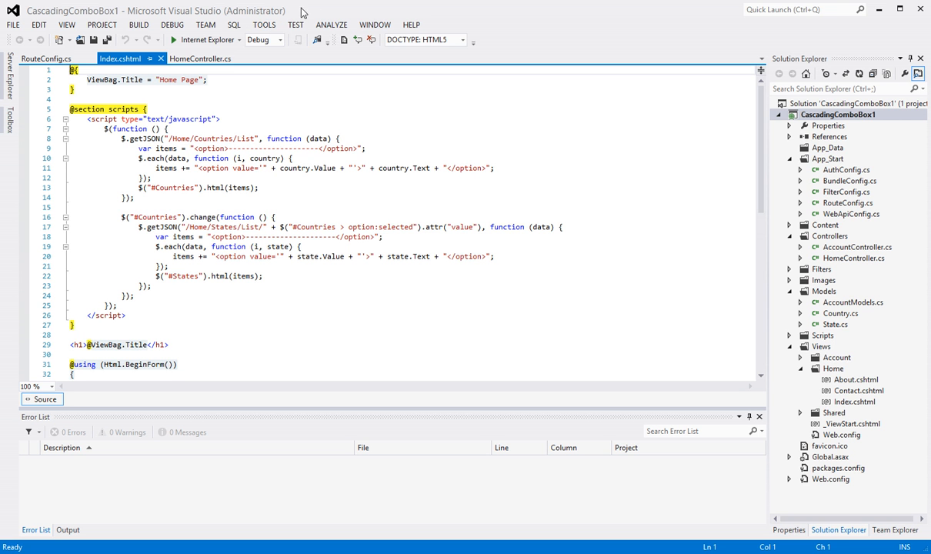
- Reach the Environment > General page of the Options dialog, showing the Light color theme
left_click(264, 24)
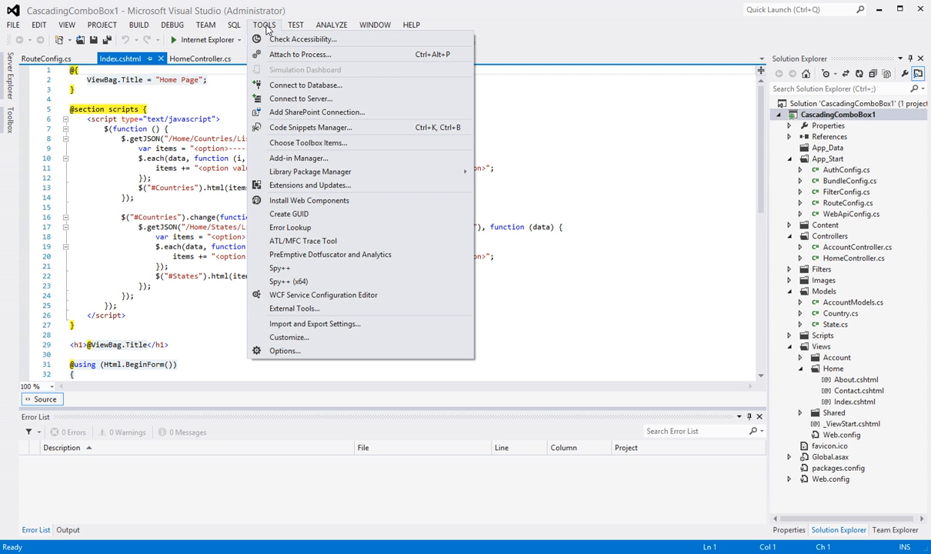
mouse_move(285, 350)
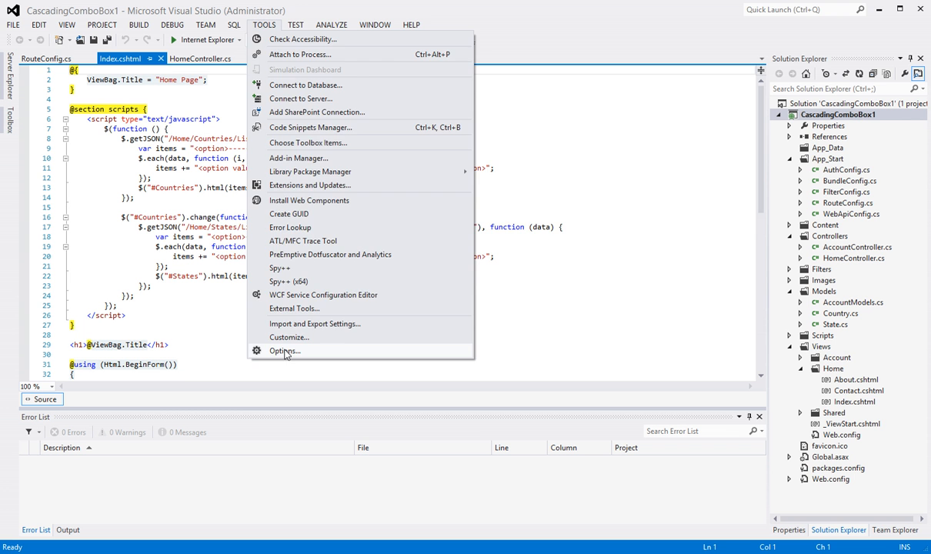
left_click(285, 351)
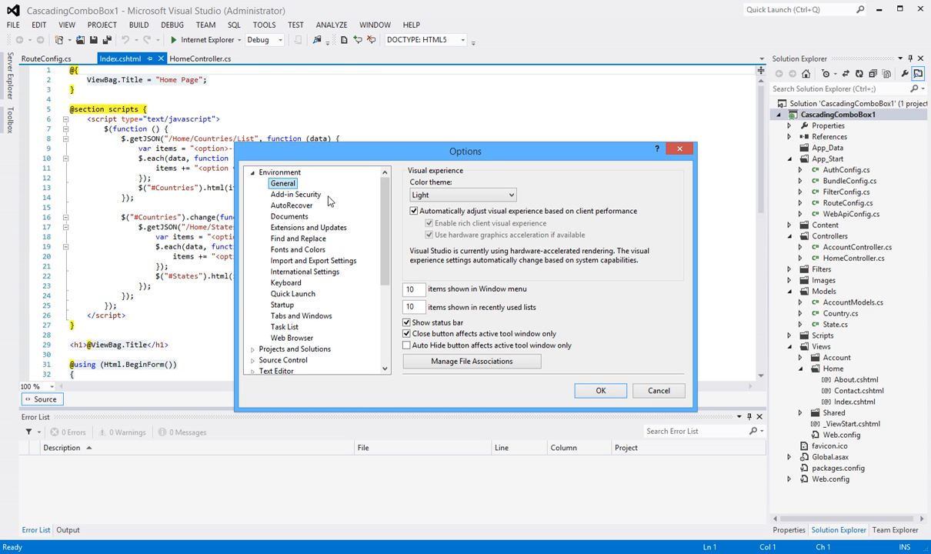
mouse_move(291, 183)
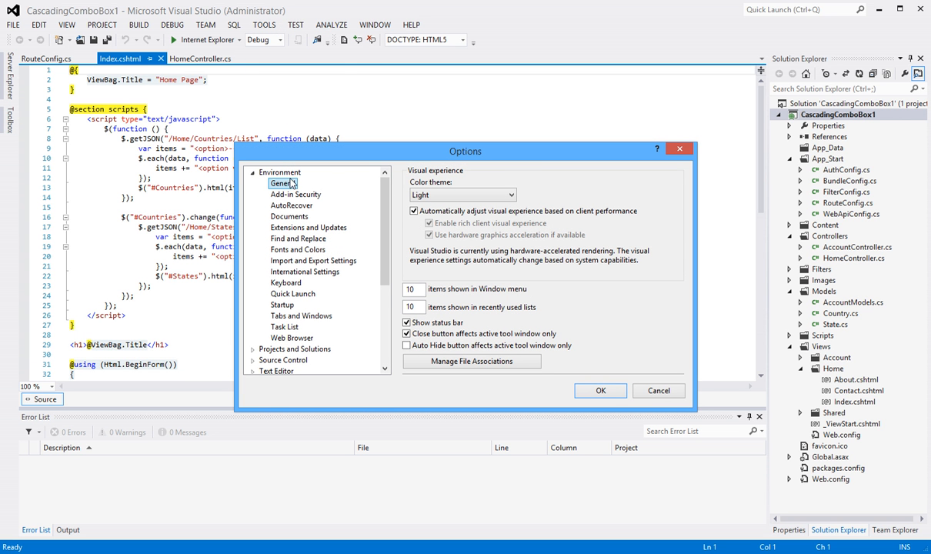
left_click(280, 173)
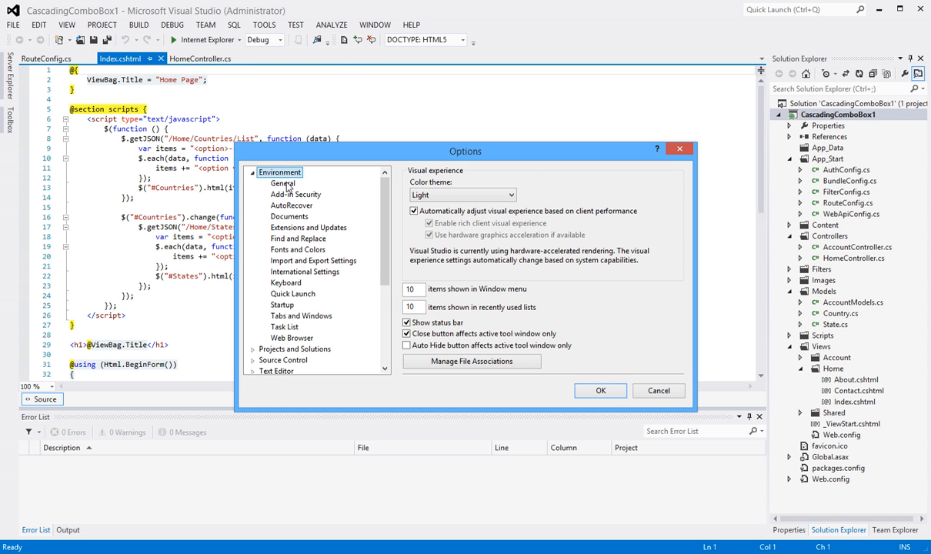
left_click(283, 183)
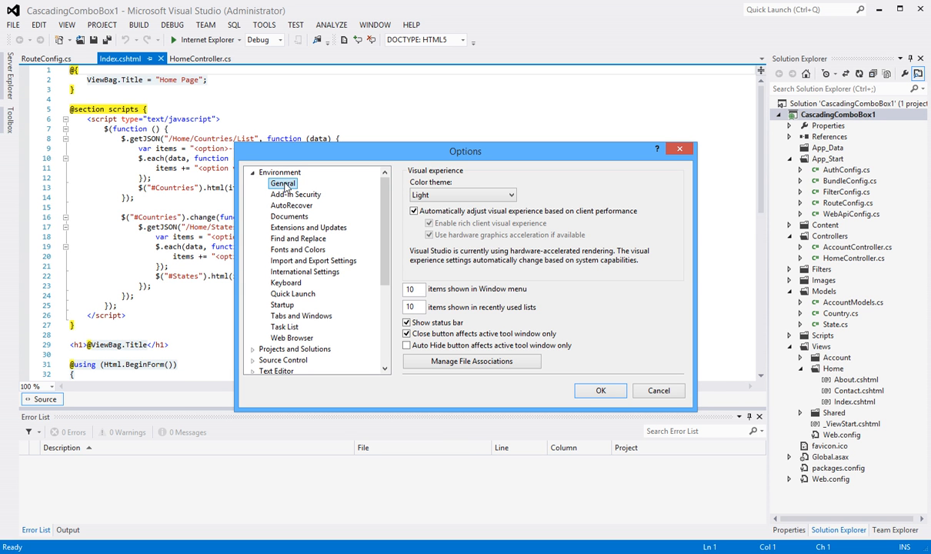
mouse_move(437, 181)
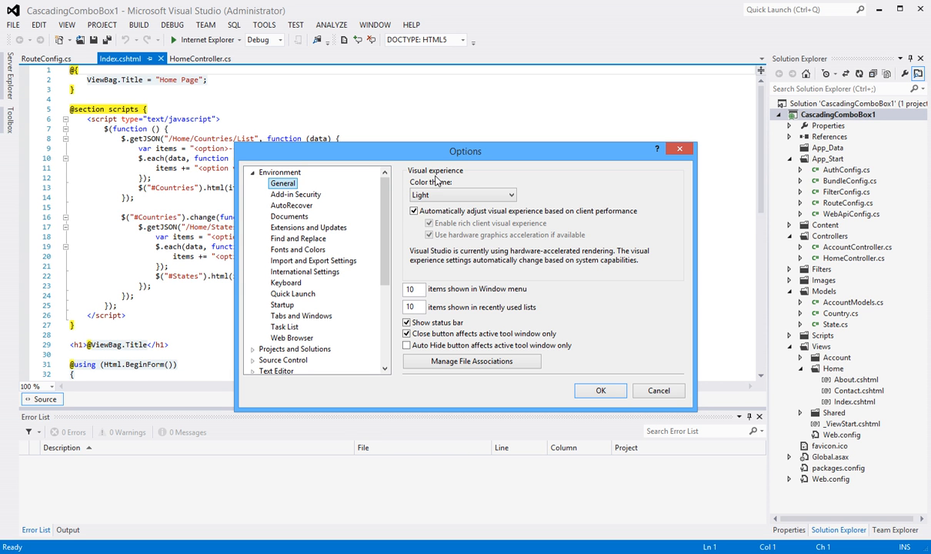
mouse_move(449, 194)
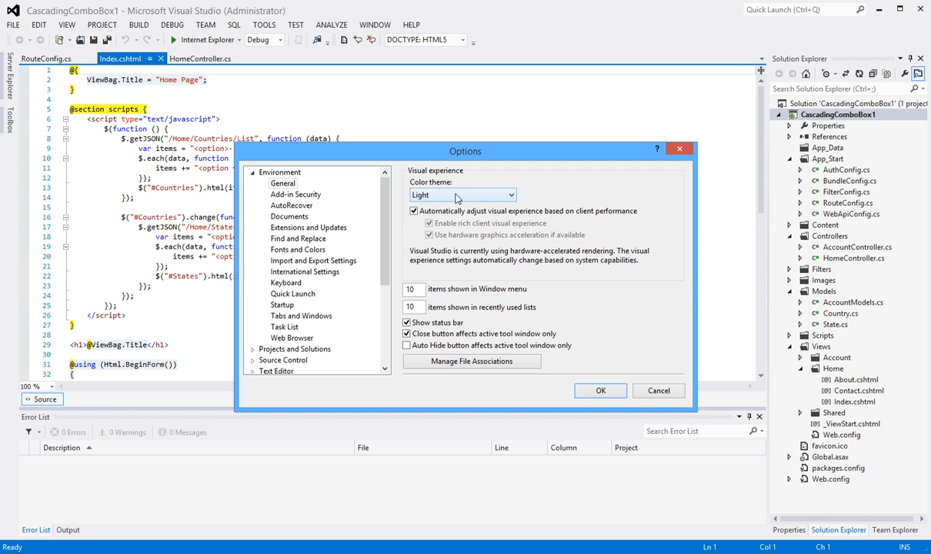
- Choose Dark in the Color theme list, replacing Light
left_click(509, 194)
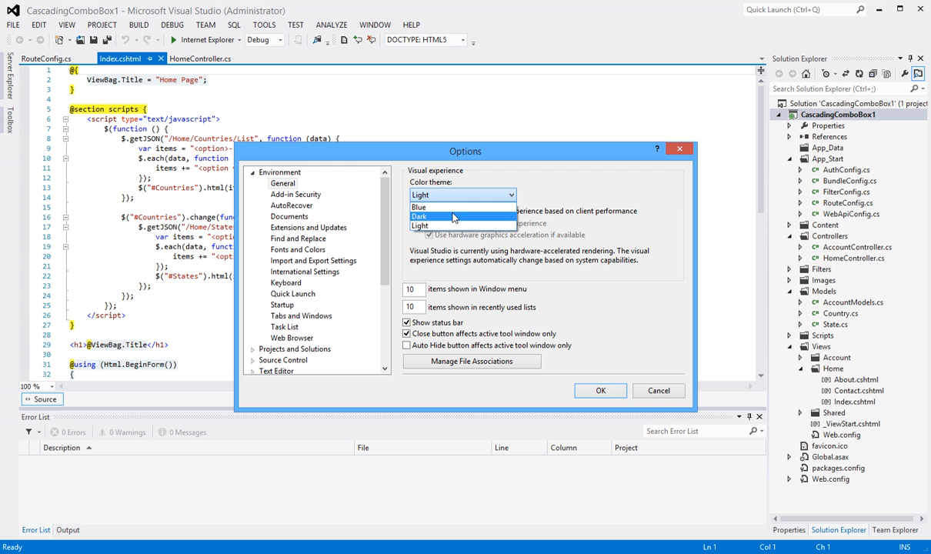
left_click(420, 215)
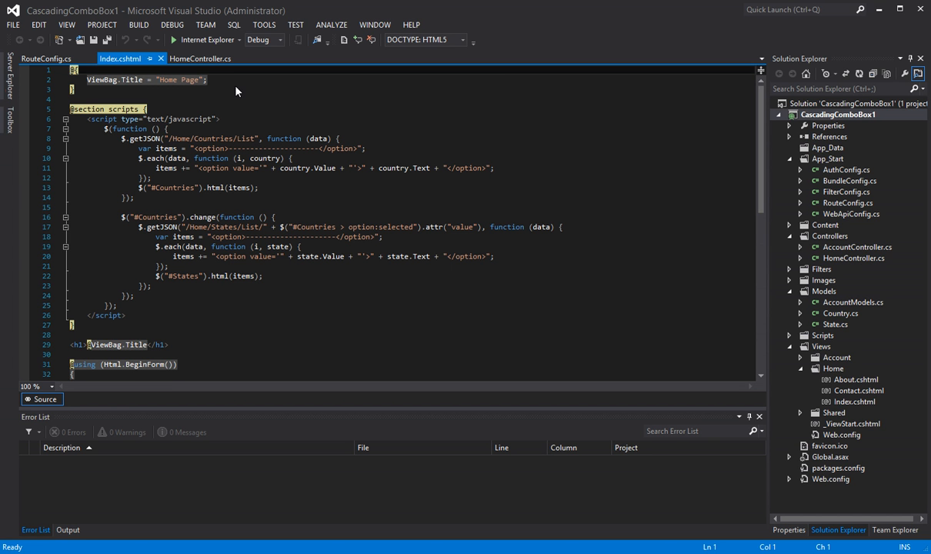
mouse_move(431, 269)
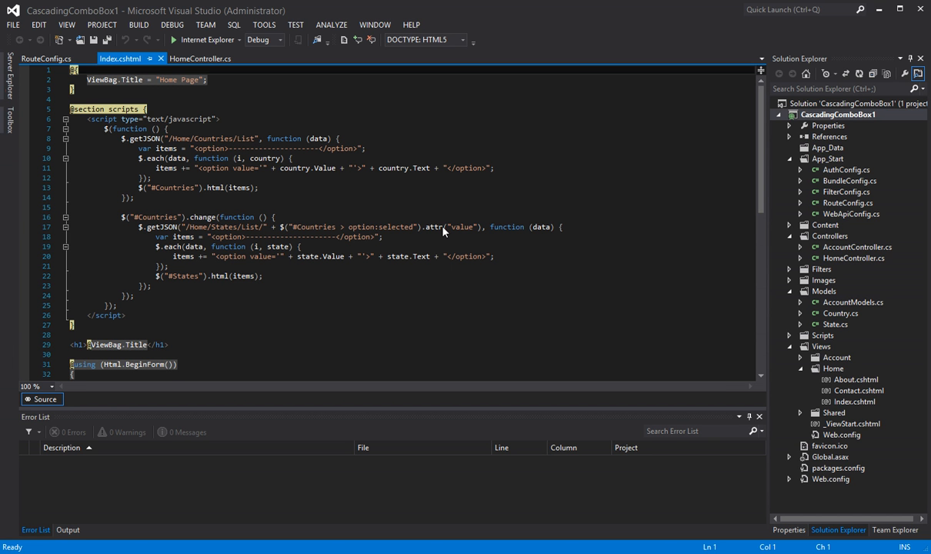
mouse_move(399, 15)
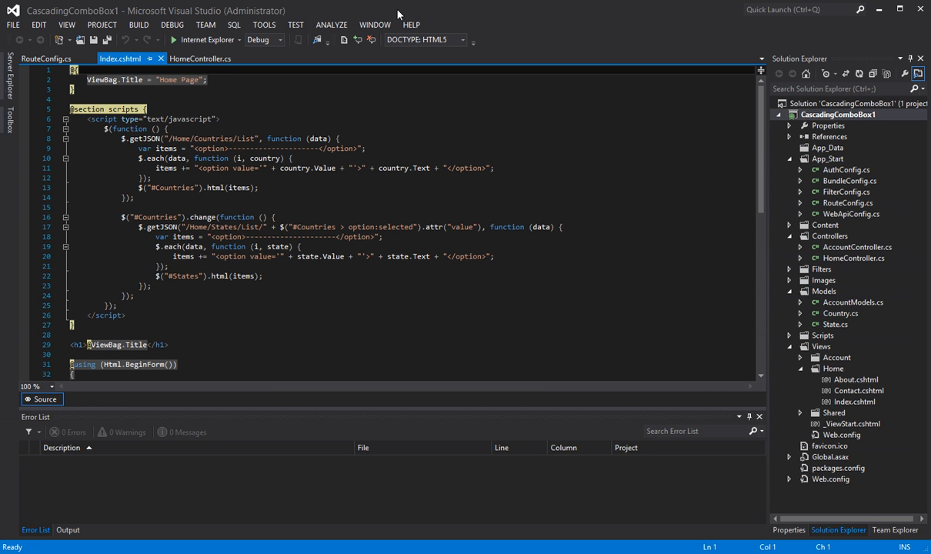